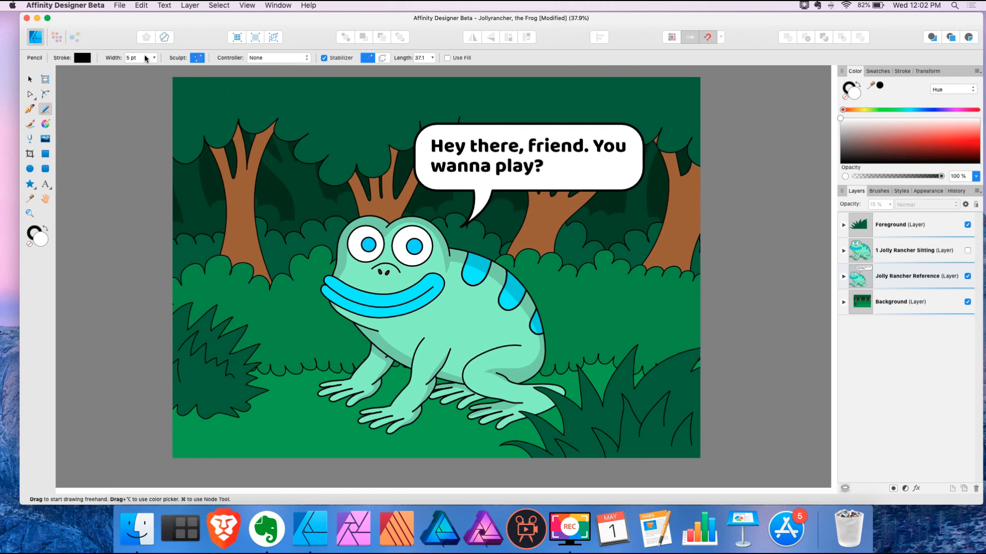
- Draw a Pencil stroke along the frog's mouth and sculpt it to follow the smile line
drag(238, 109, 230, 243)
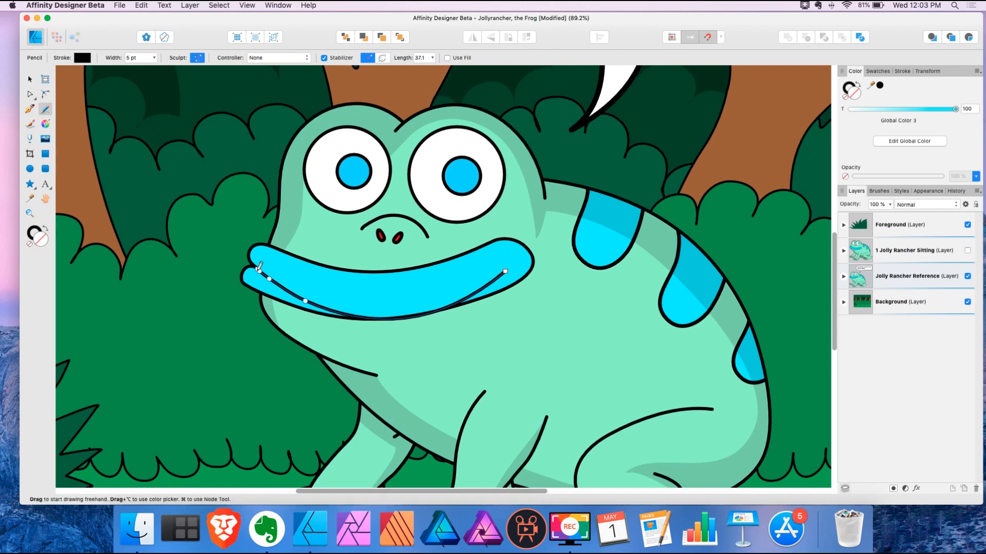
drag(305, 302, 343, 308)
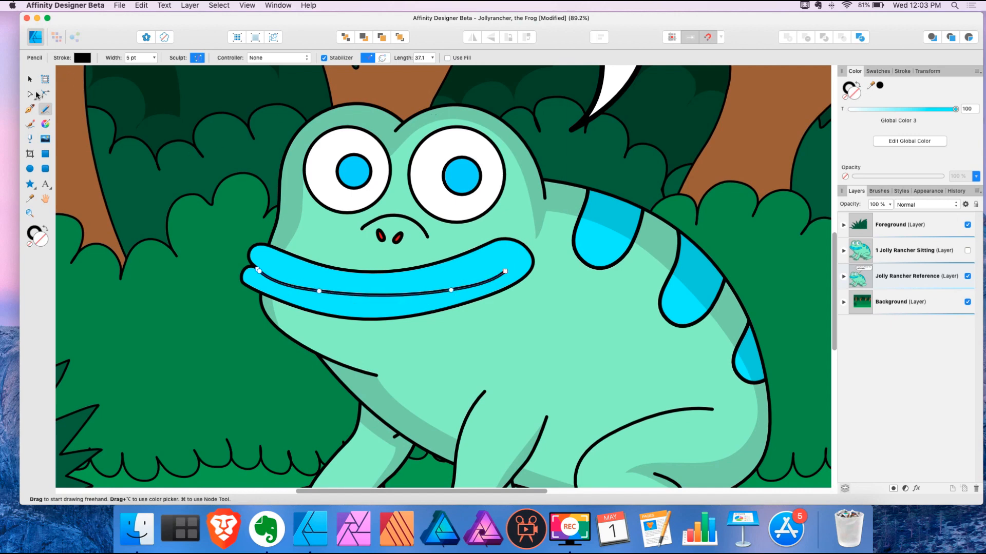
- Nudge the smile stroke's nodes with the Node Tool to refine the curve
click(29, 94)
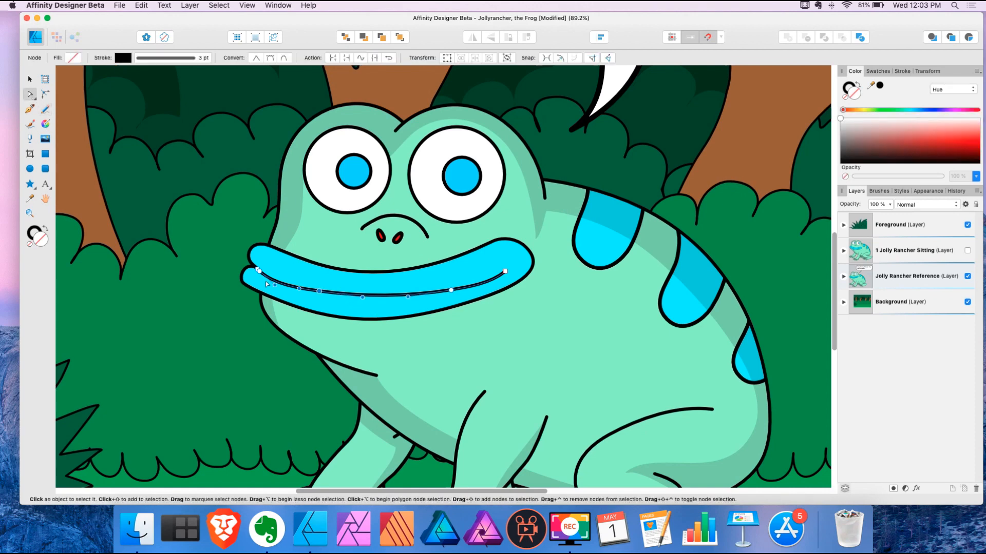
drag(504, 271, 505, 263)
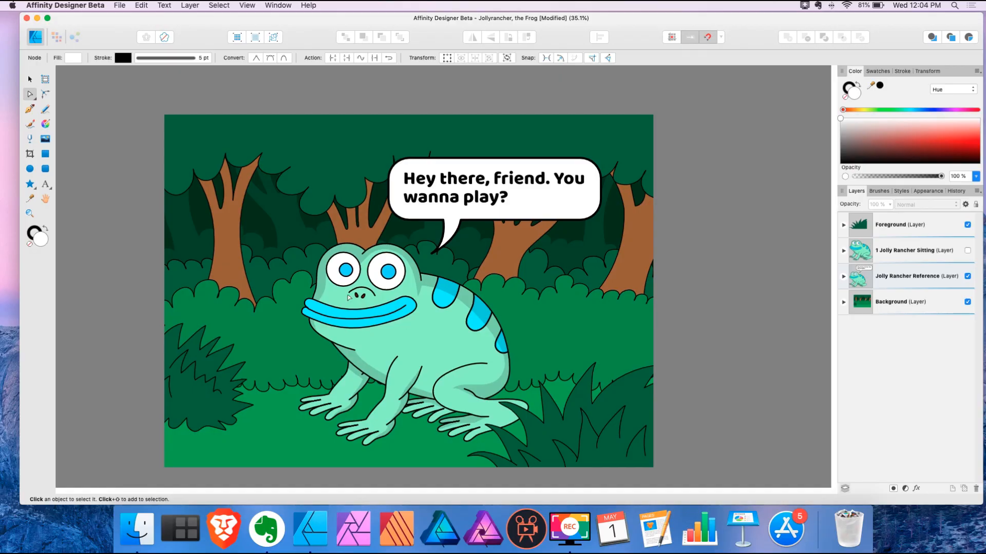
- Select the Pencil tool and toggle Stabilizer off and back on
click(45, 109)
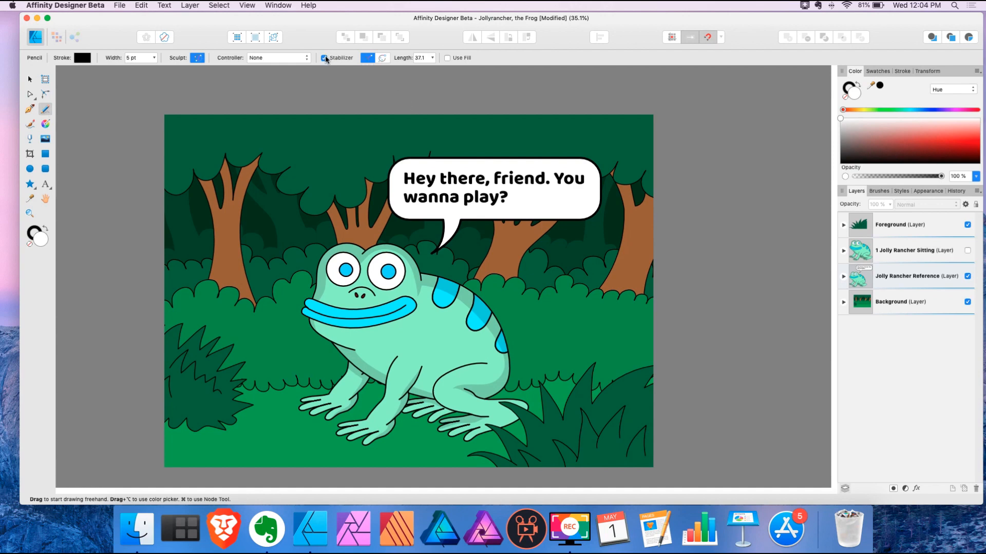
click(325, 58)
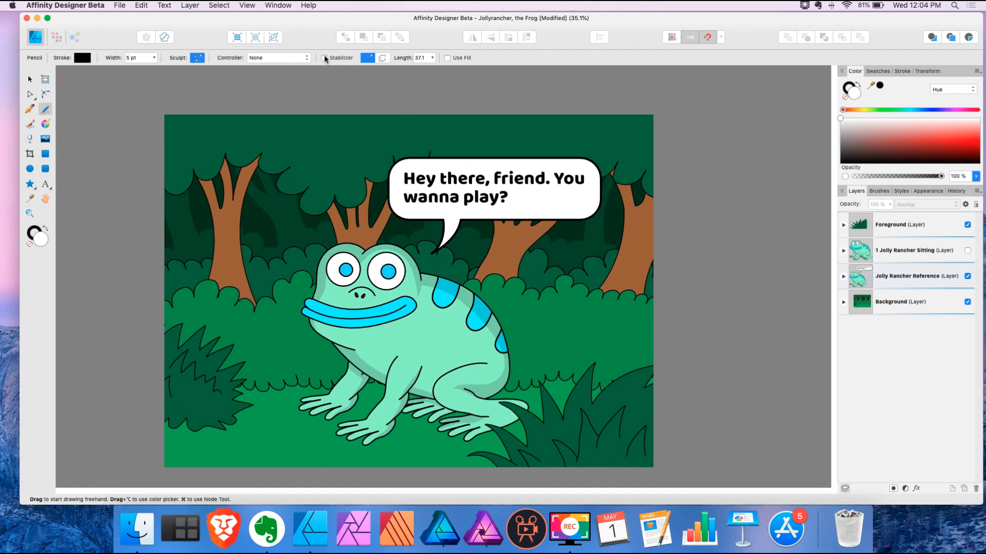
click(324, 58)
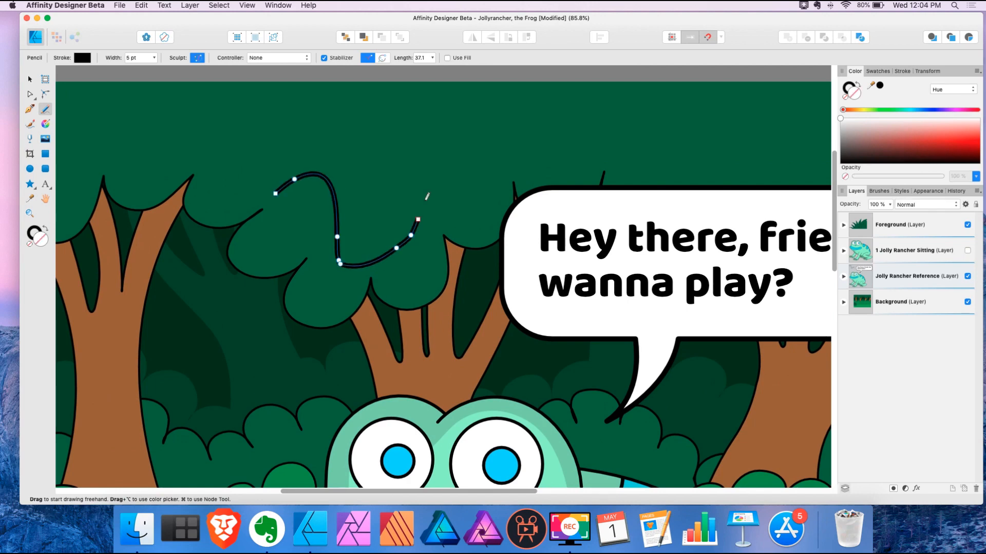
drag(418, 220, 390, 116)
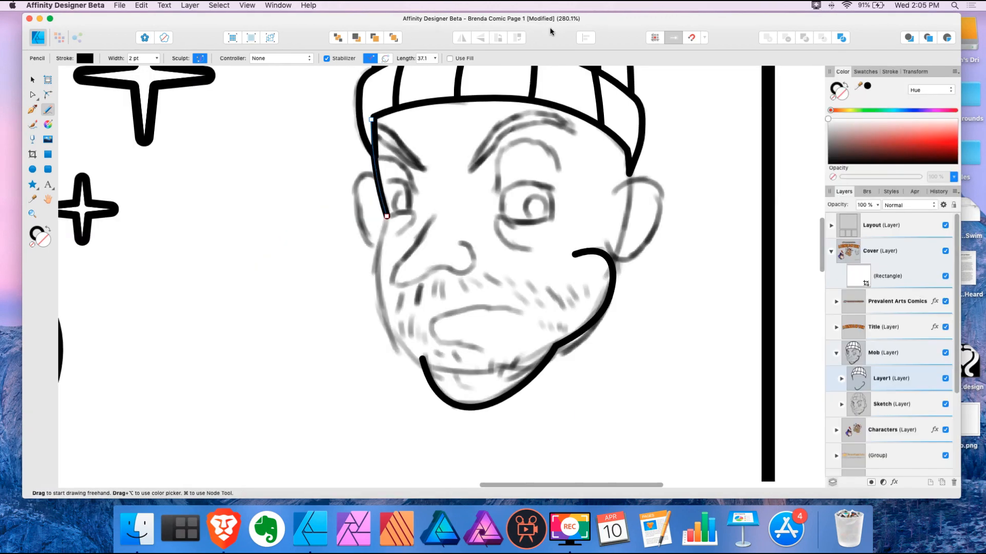
- Trace the sketched head's left outline and a curve along the beanie's left edge
drag(386, 216, 417, 361)
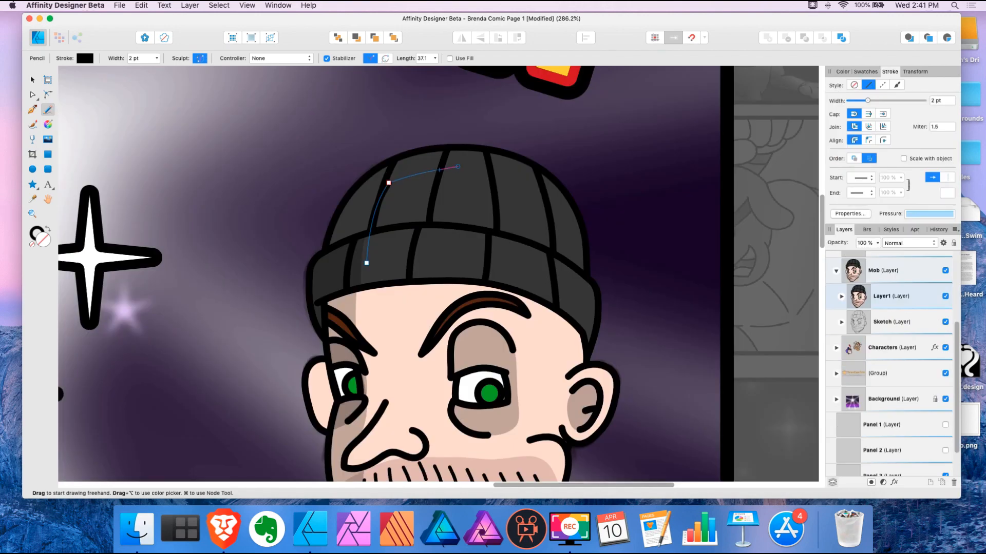
drag(388, 183, 566, 173)
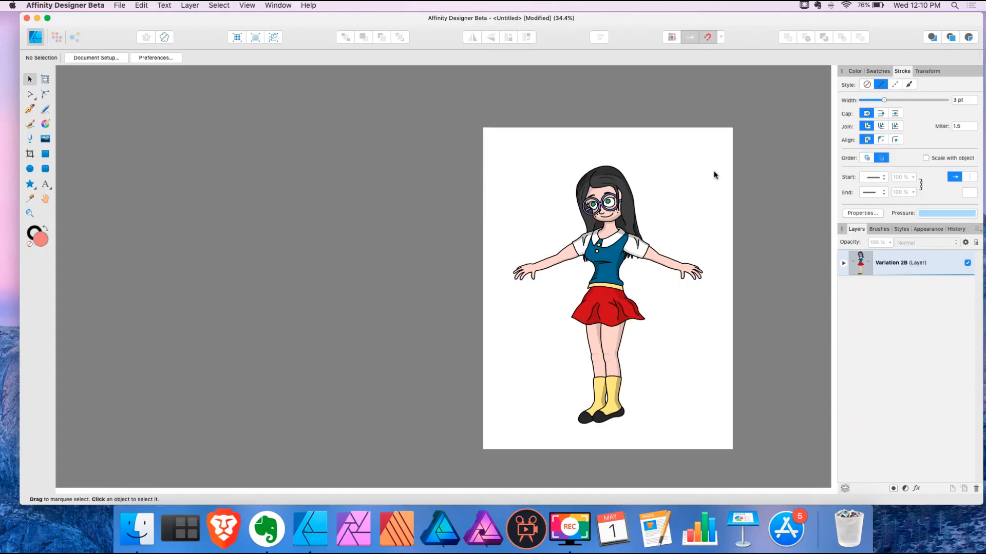
mouse_move(696, 152)
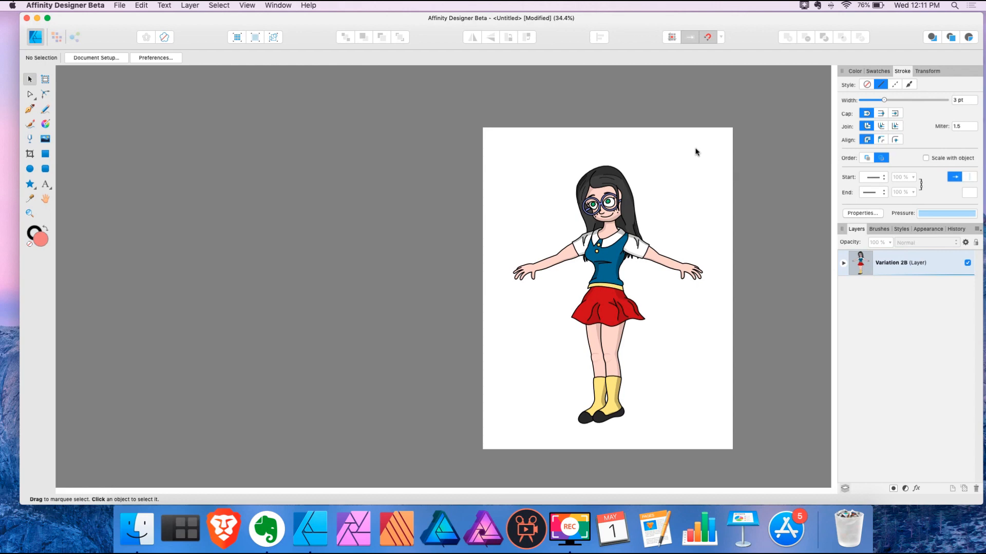
mouse_move(684, 154)
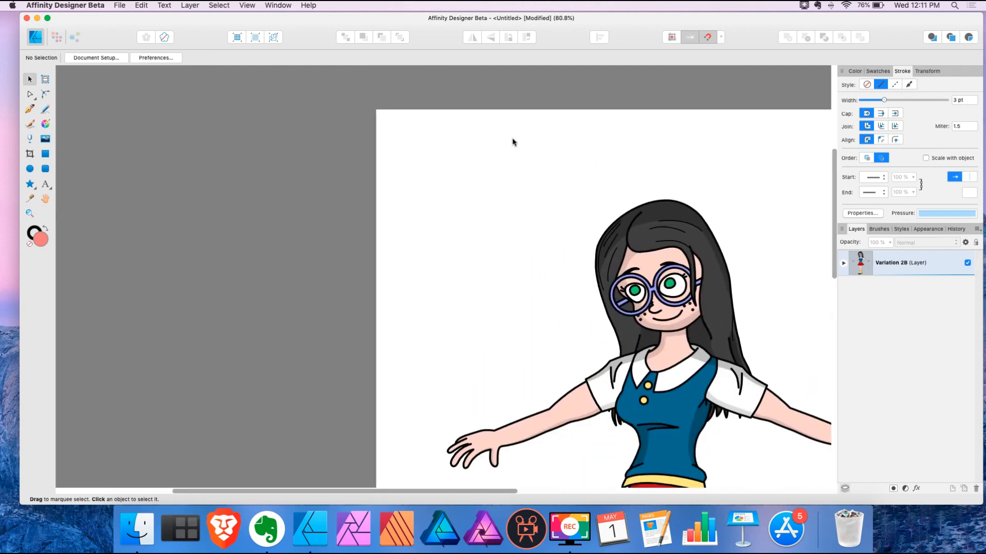
- With the Pencil tool, draw three joined strokes into a large looping outline beside the girl
click(44, 109)
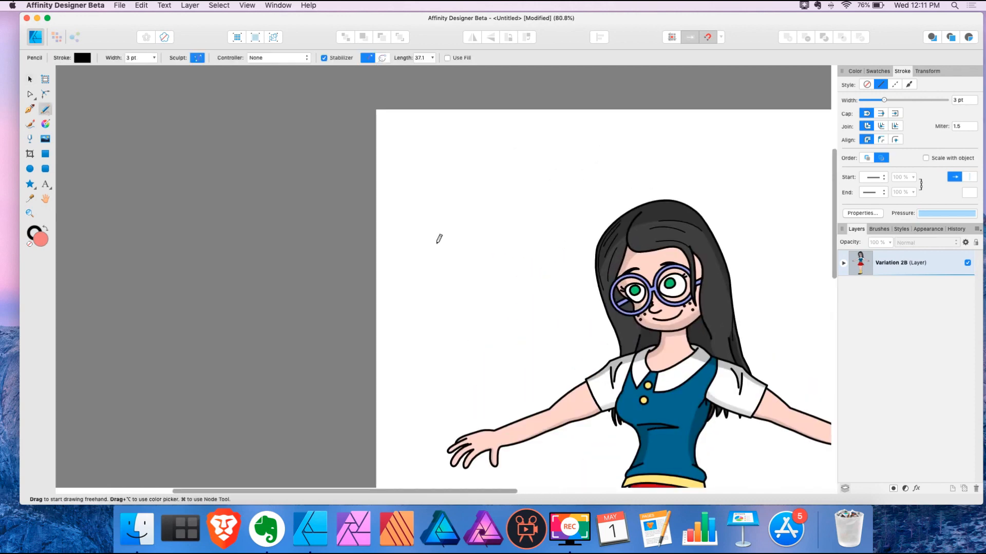
drag(432, 247, 549, 239)
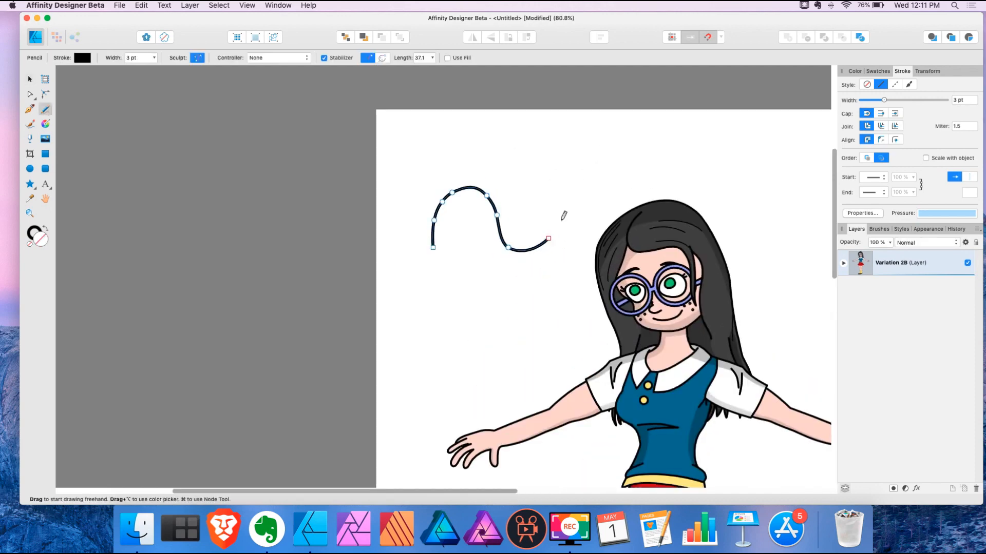
drag(546, 238, 552, 280)
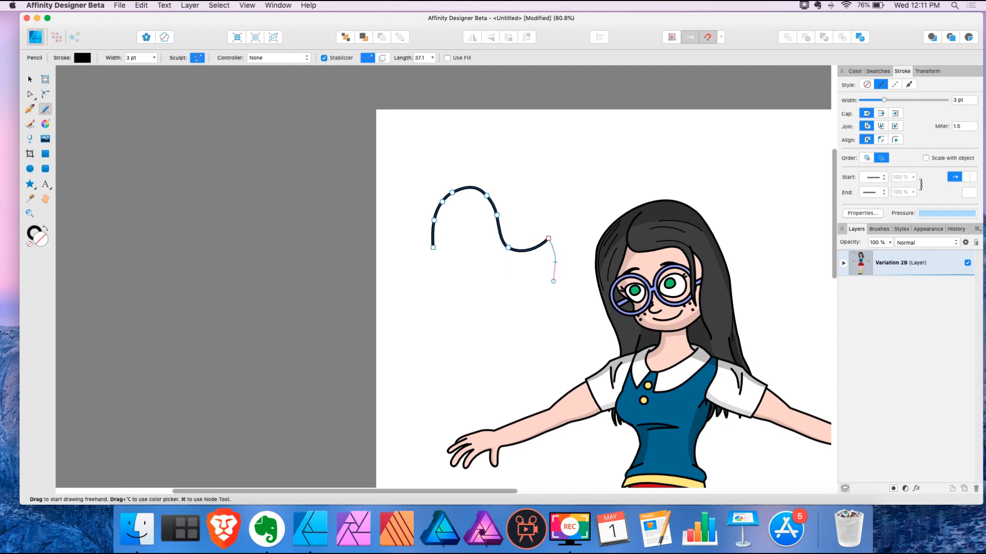
drag(553, 280, 507, 303)
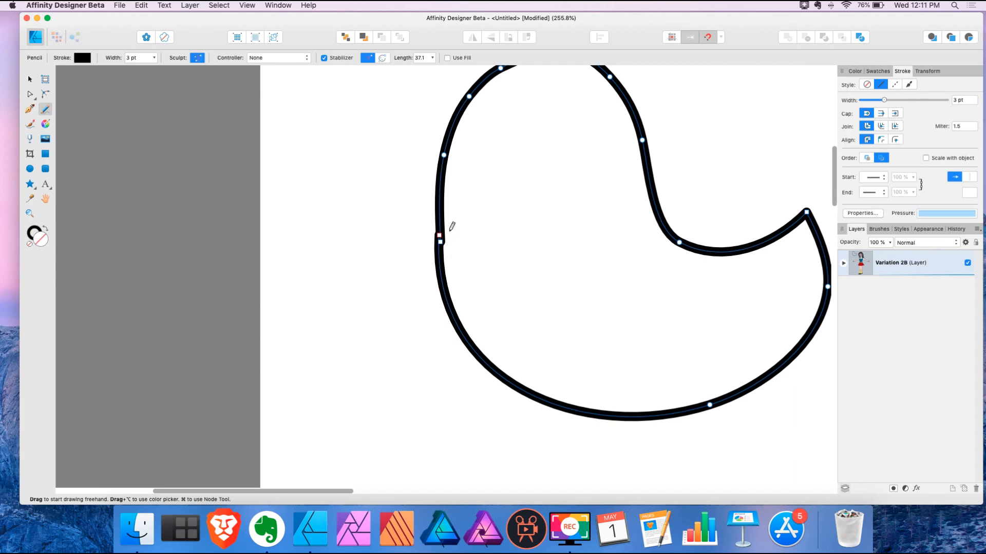
mouse_move(464, 230)
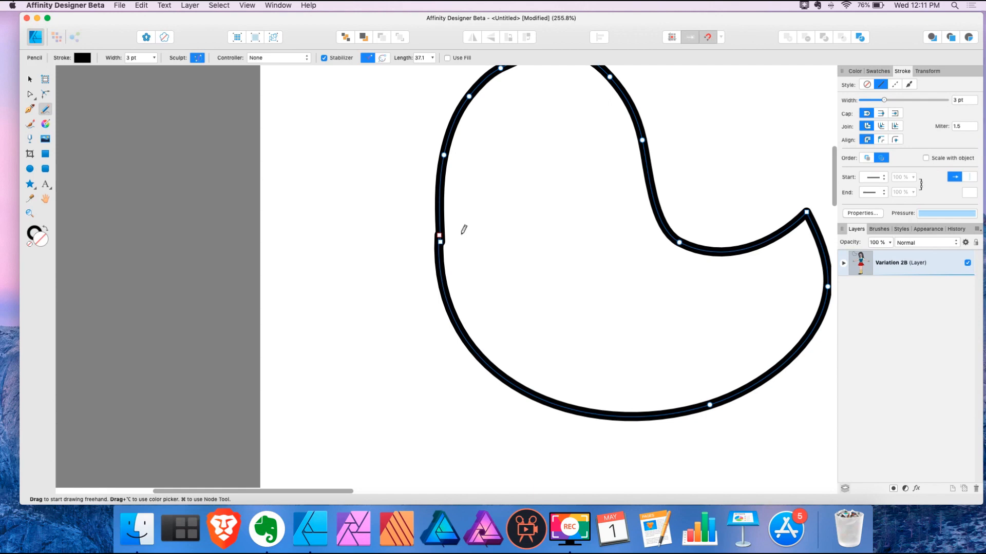
mouse_move(498, 241)
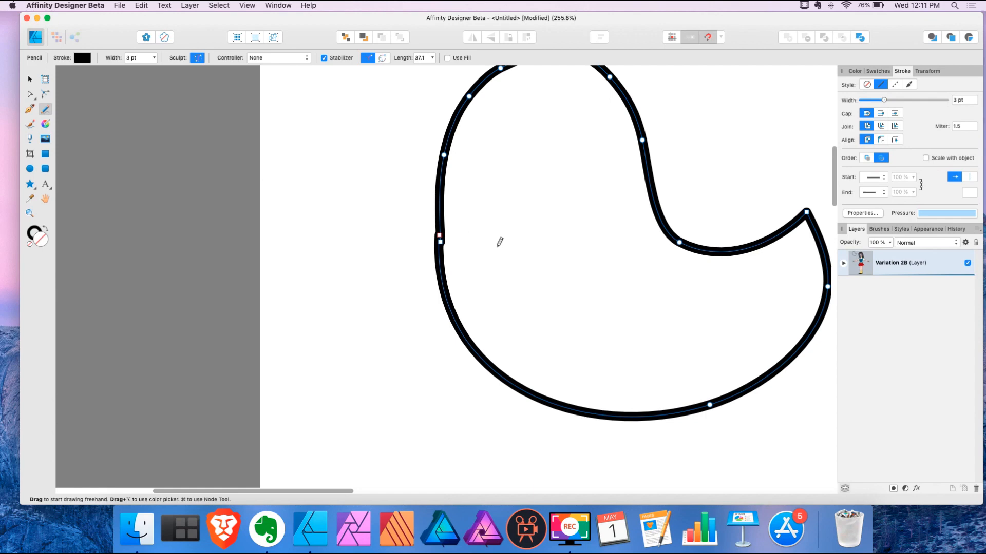
mouse_move(442, 231)
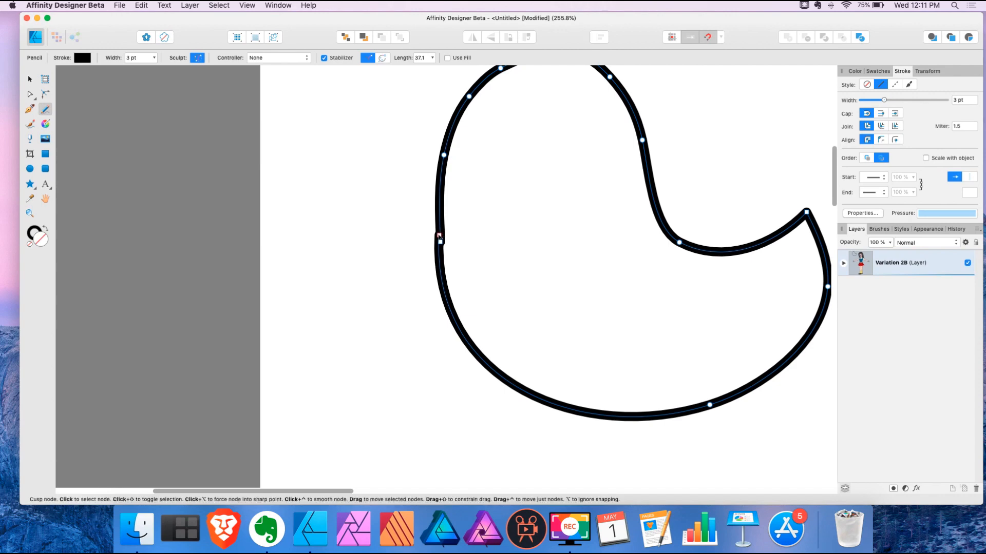
- Close the freehand loop at its starting node, then switch to the Node Tool
drag(439, 239, 581, 445)
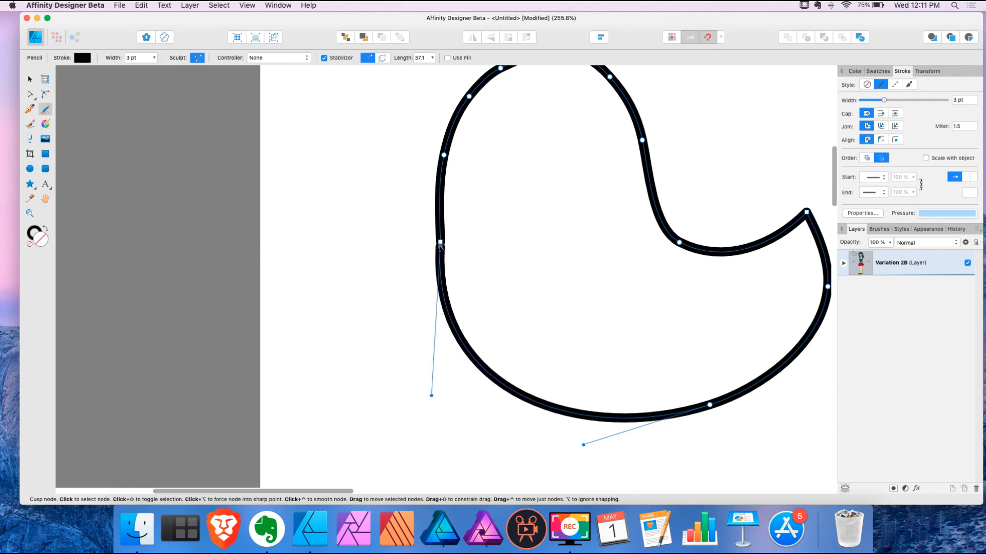
click(28, 95)
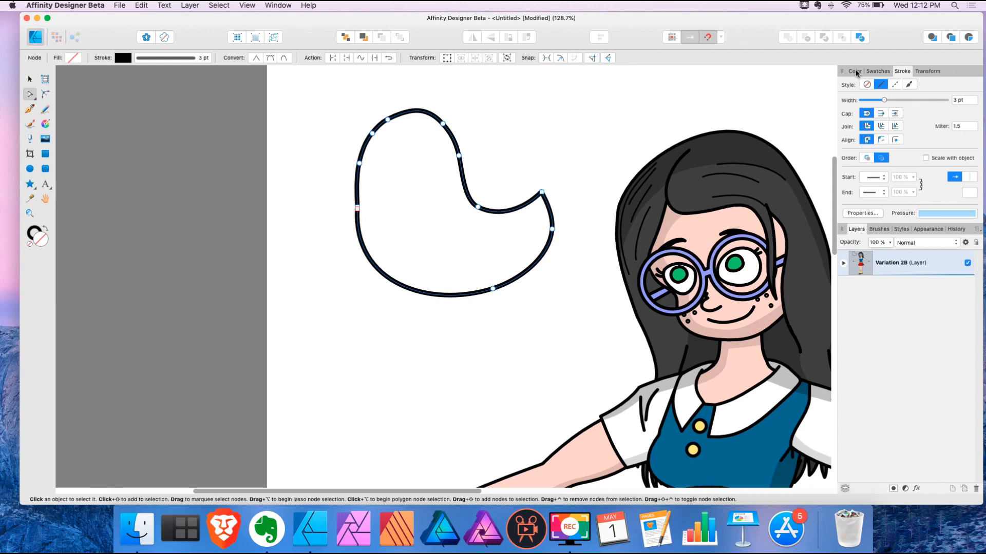
- Fill the shape coral red and cycle stroke alignment inside, outside, then centre
click(855, 71)
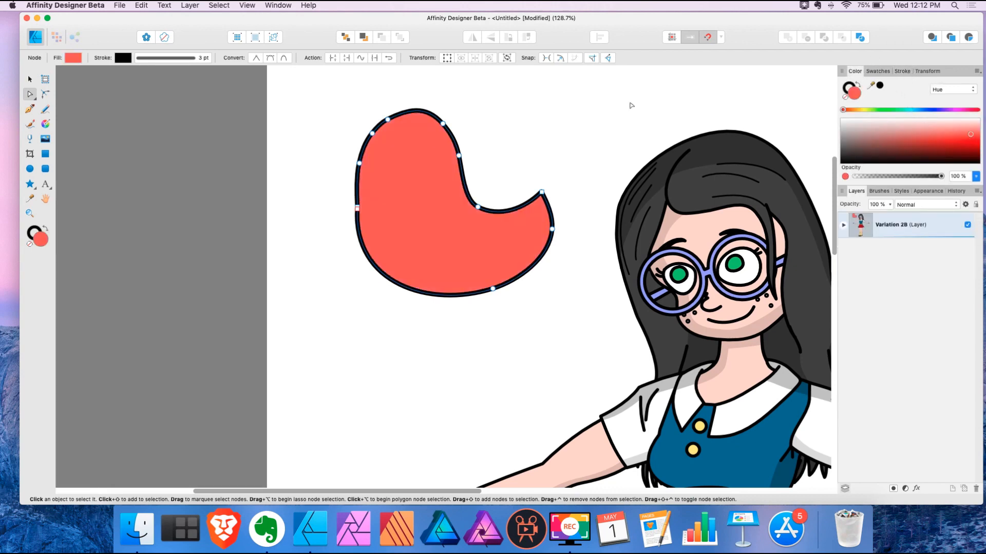
click(902, 71)
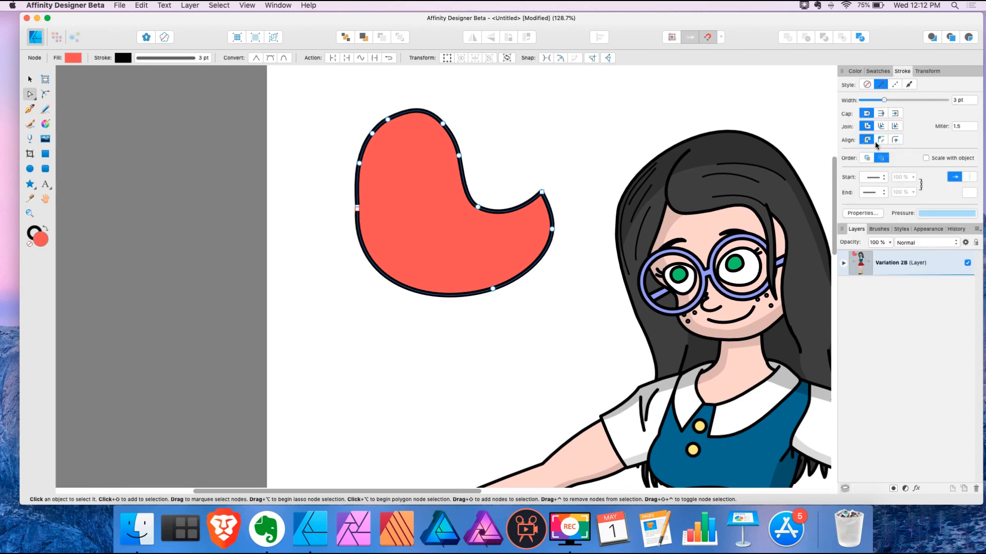
click(895, 139)
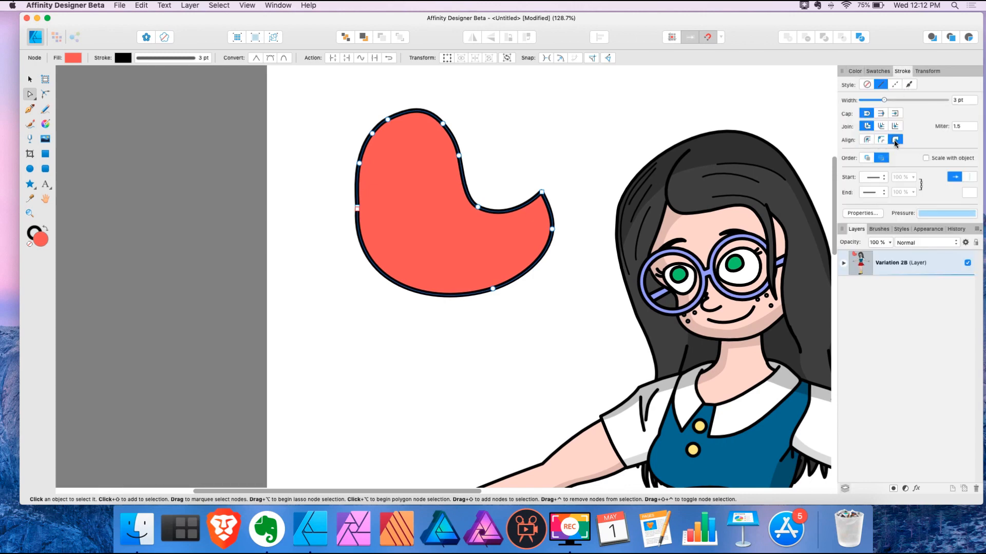
click(866, 139)
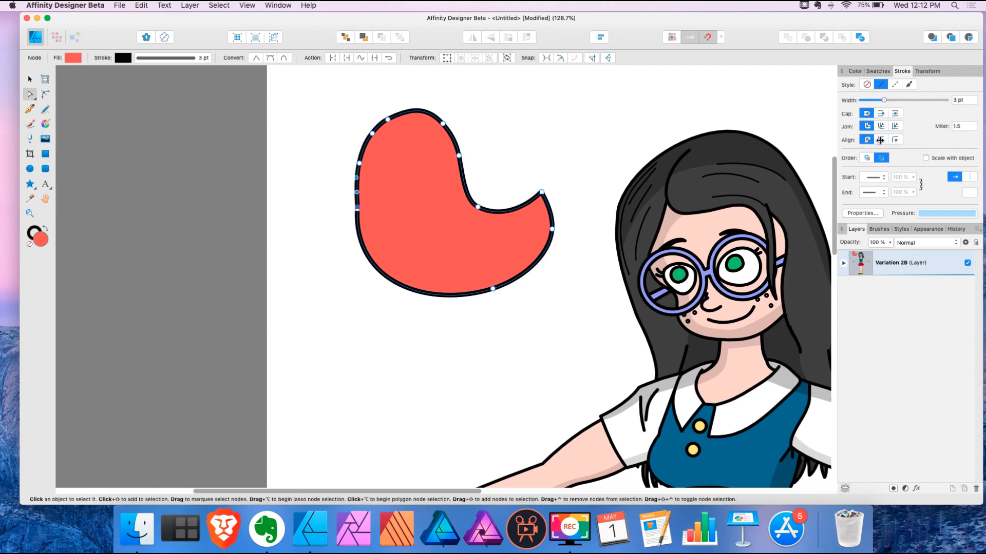
click(866, 140)
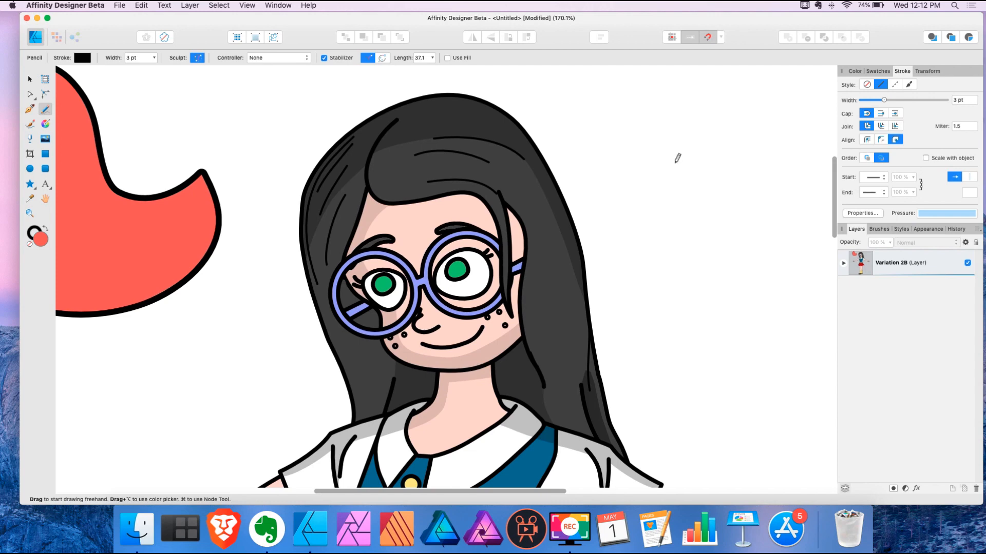
drag(658, 168, 755, 214)
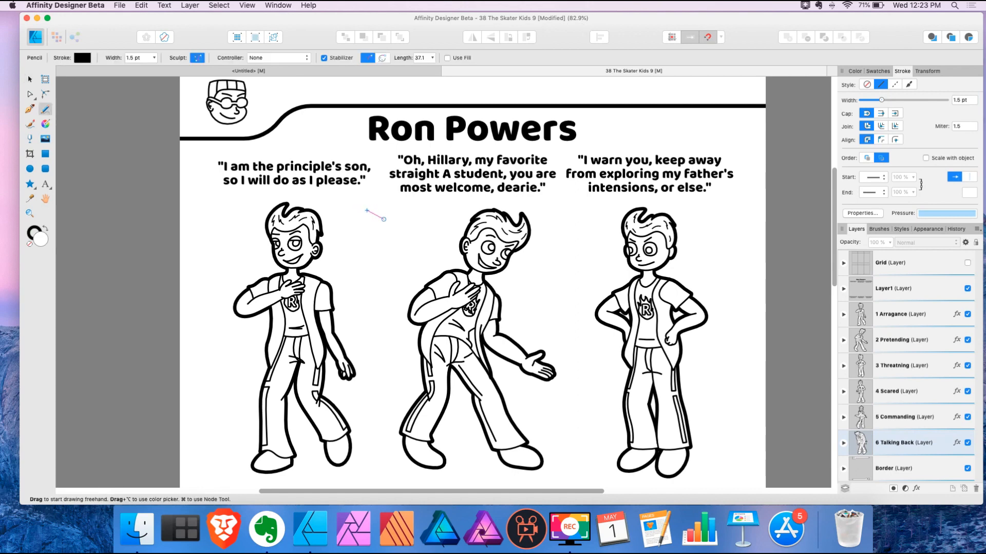
- Add an empty tracing layer and sketch curved test strokes beside the first pose's head
drag(379, 219, 358, 264)
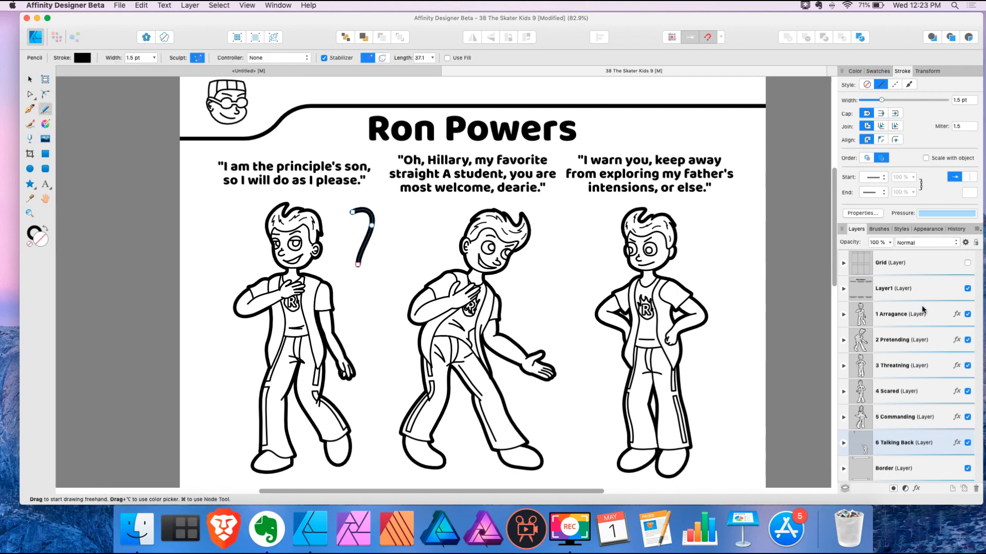
click(900, 314)
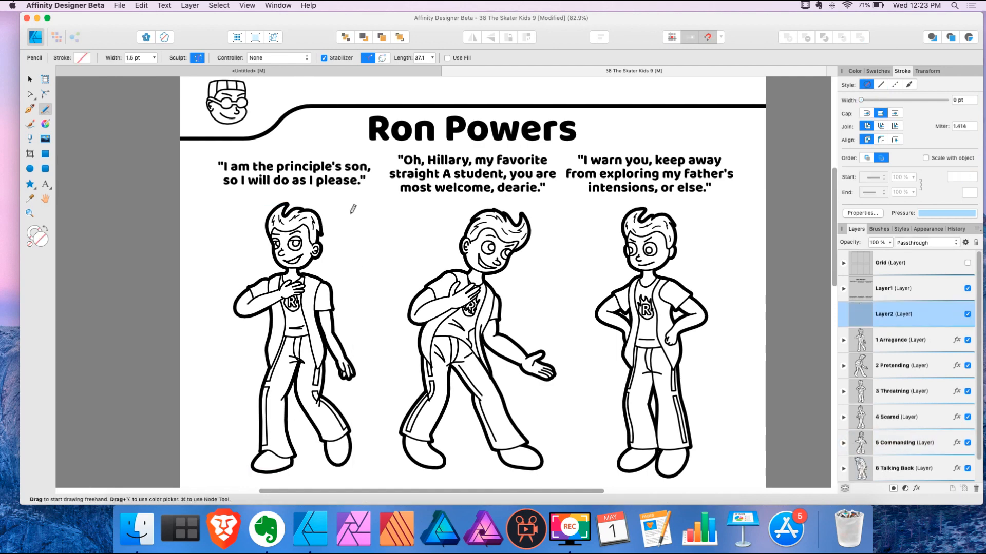
drag(355, 210, 388, 267)
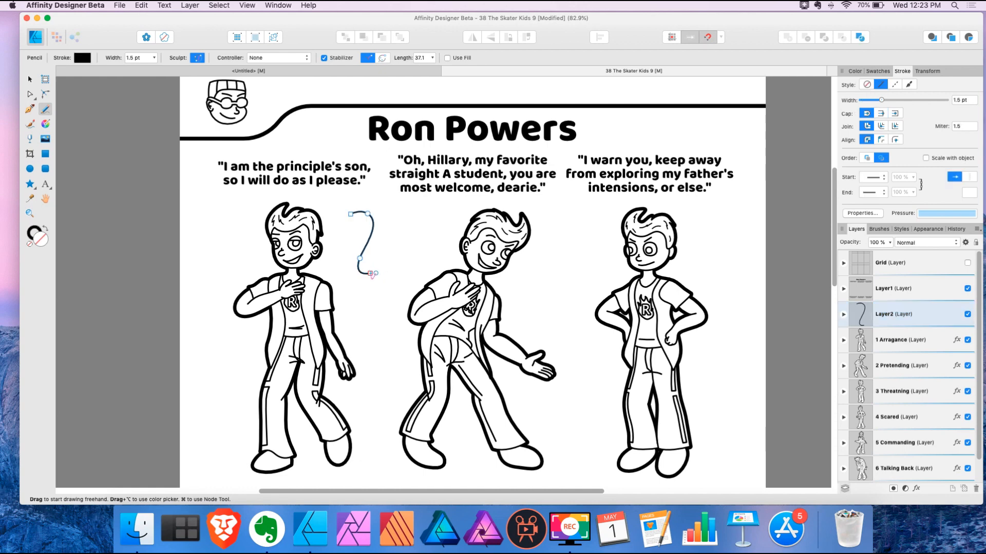
drag(370, 275, 406, 257)
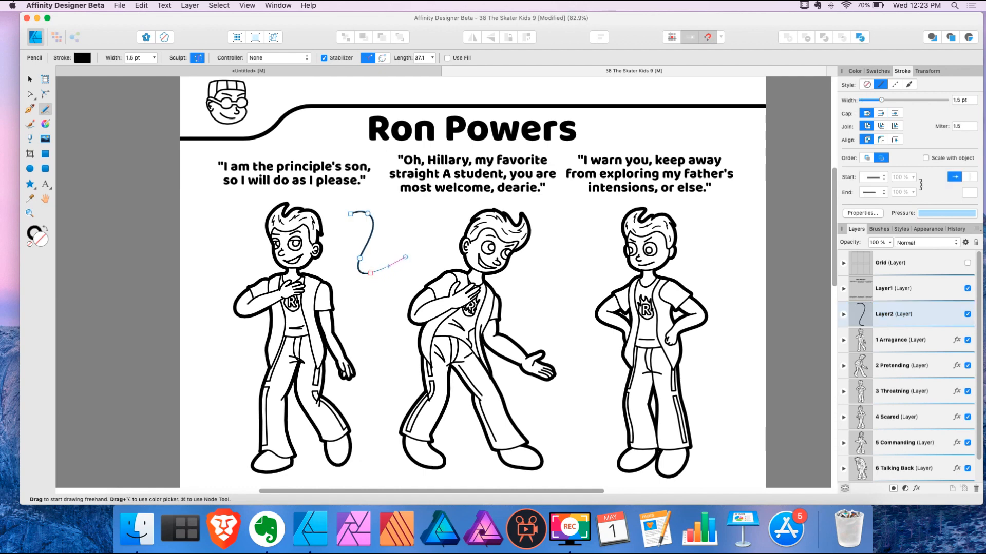
drag(384, 264, 431, 221)
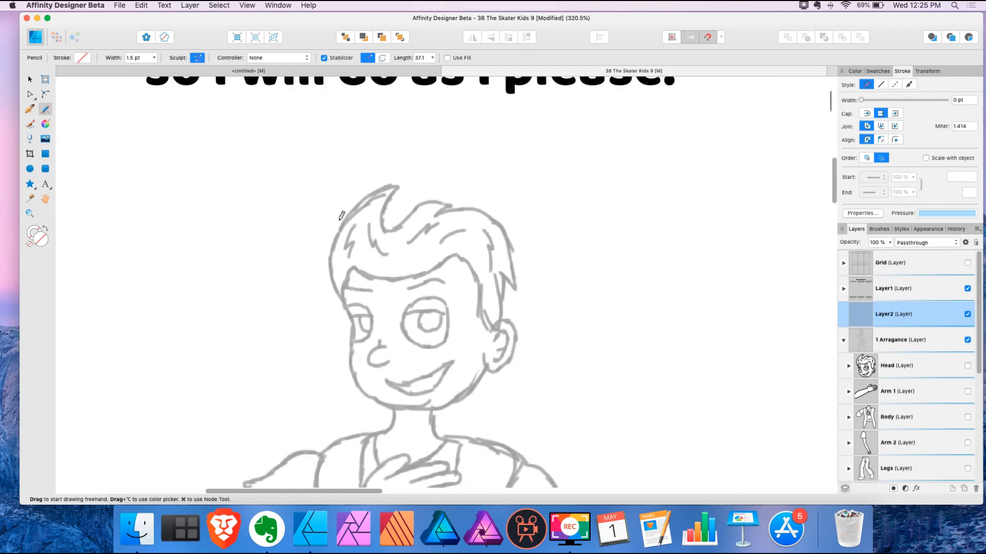
- Trace the boy's hair from its left edge, around the quiff, and across the top
drag(336, 230, 340, 296)
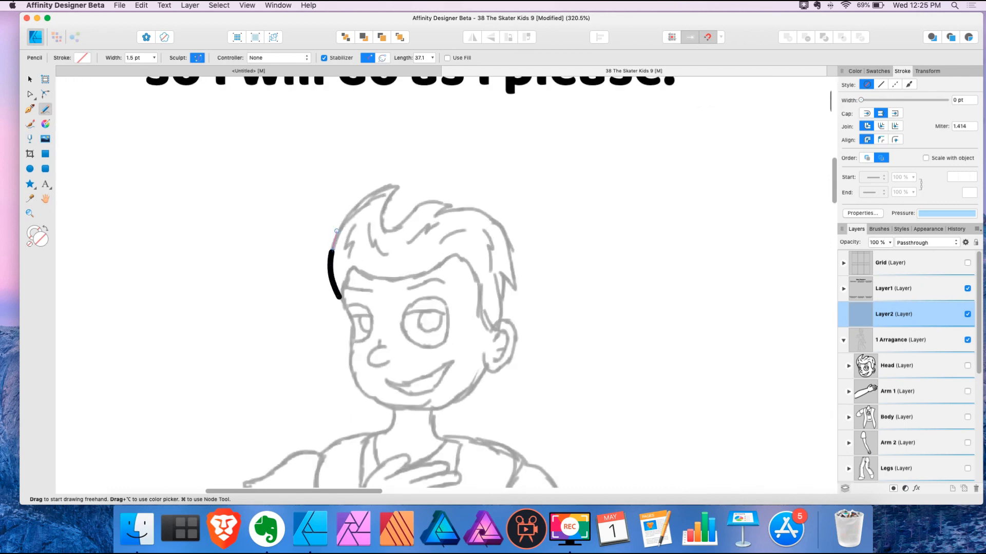
drag(332, 258, 403, 182)
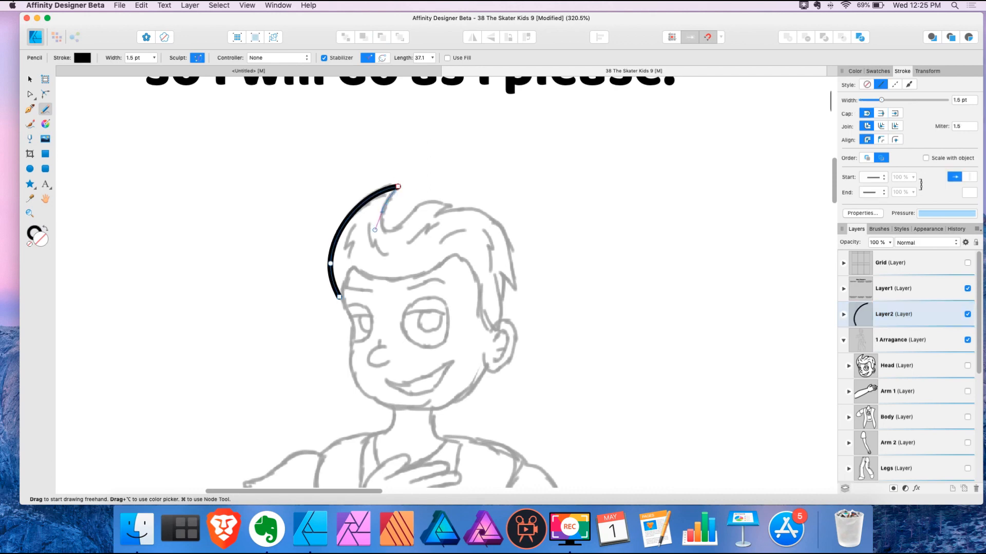
drag(376, 228, 403, 235)
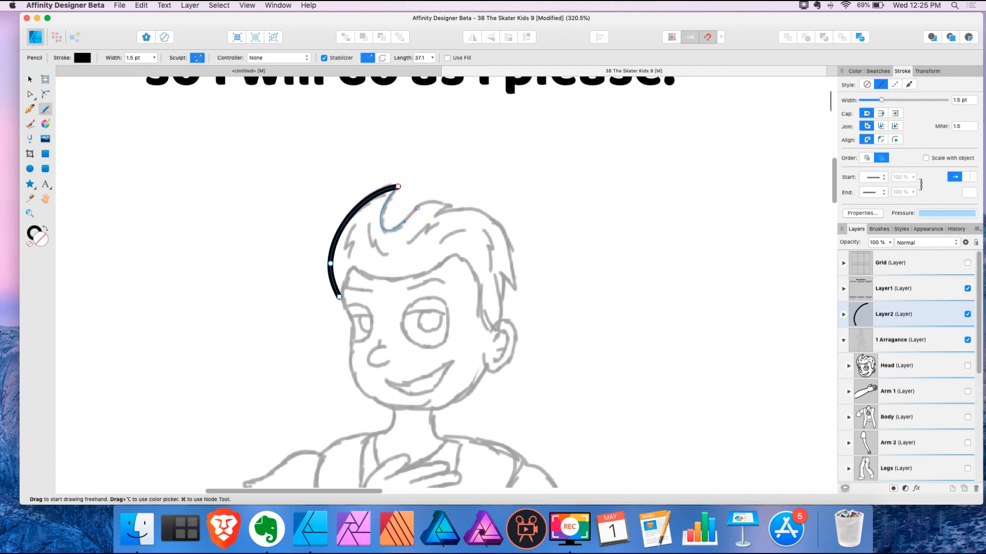
drag(398, 187, 446, 200)
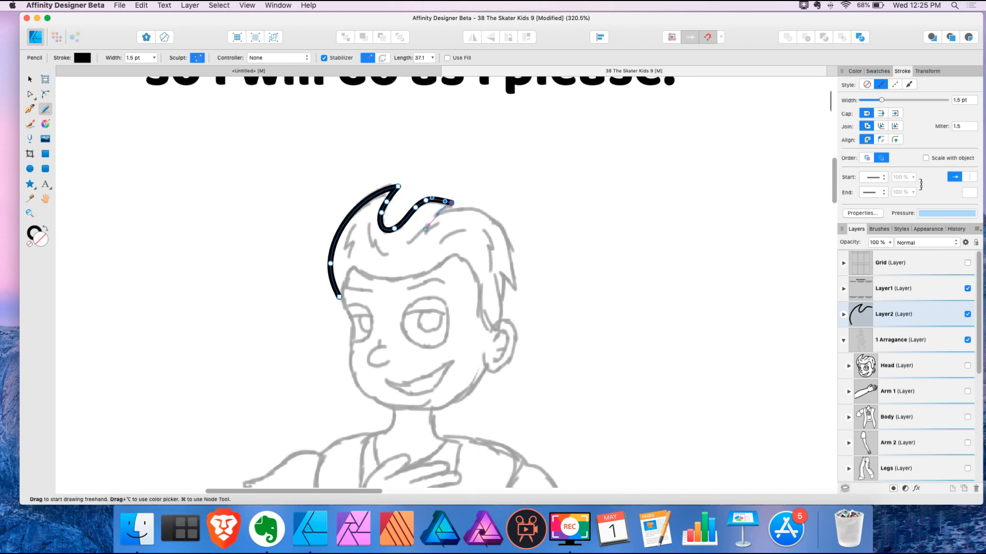
drag(426, 214, 500, 223)
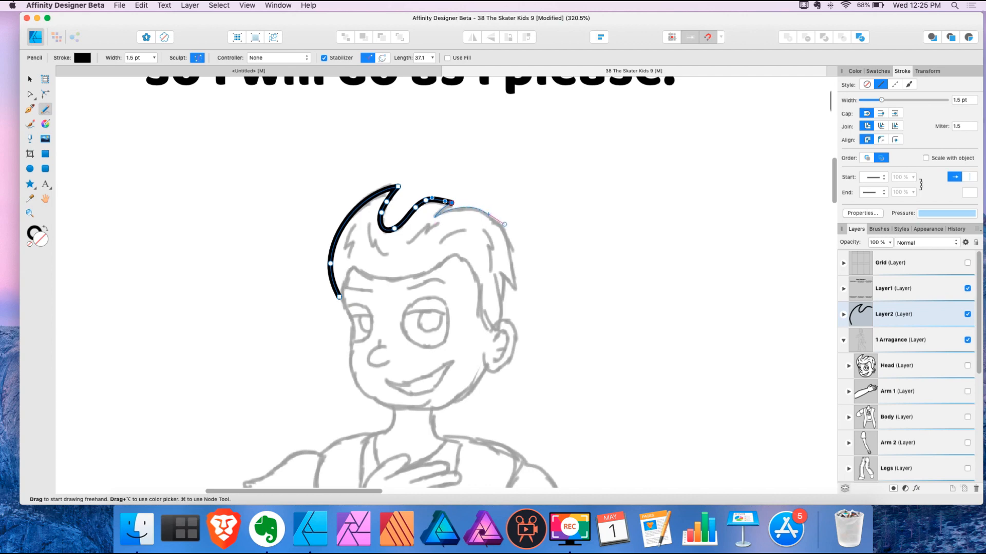
drag(440, 207, 512, 280)
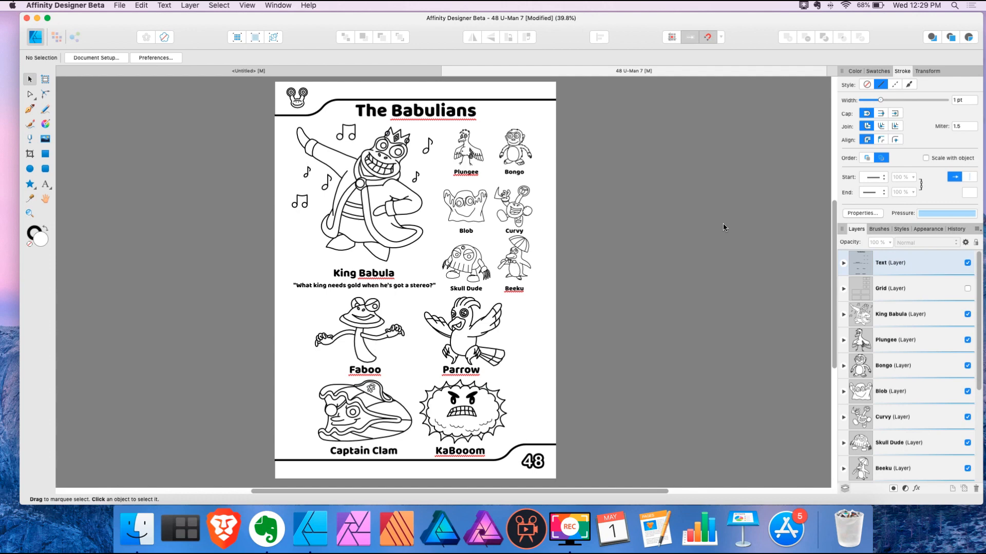
mouse_move(723, 227)
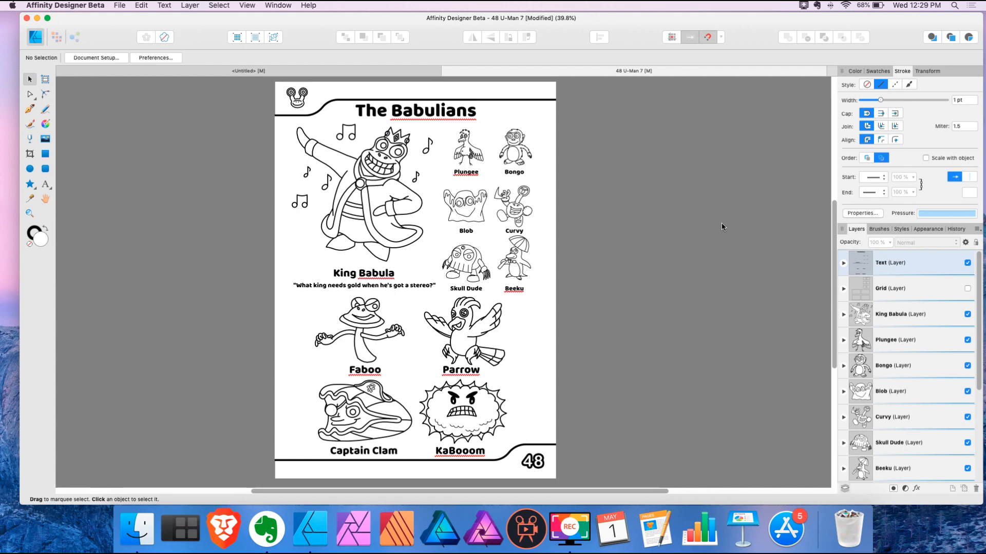